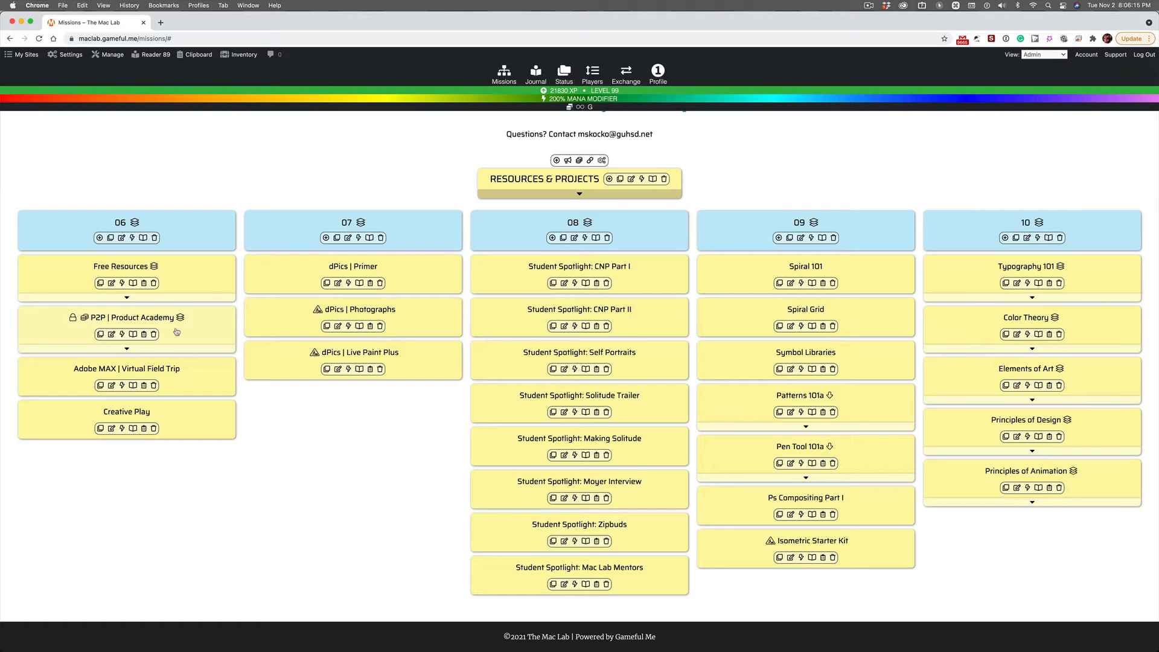
{"action": "mouse_move", "coordinate": [180, 318]}
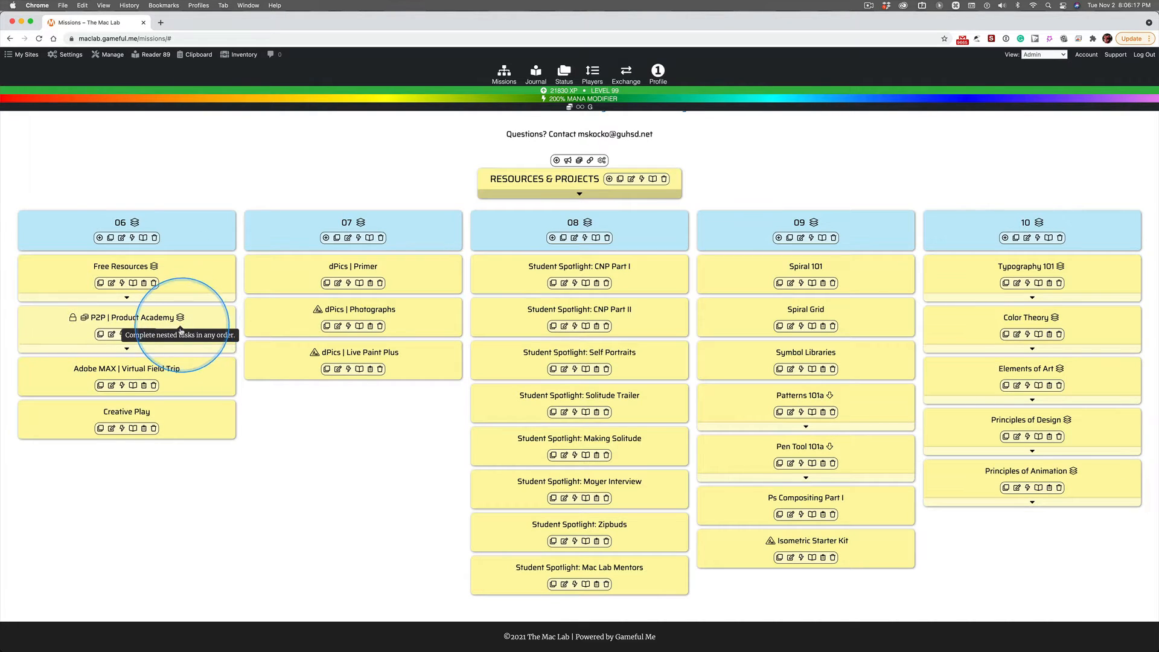
{"action": "left_click", "coordinate": [125, 348]}
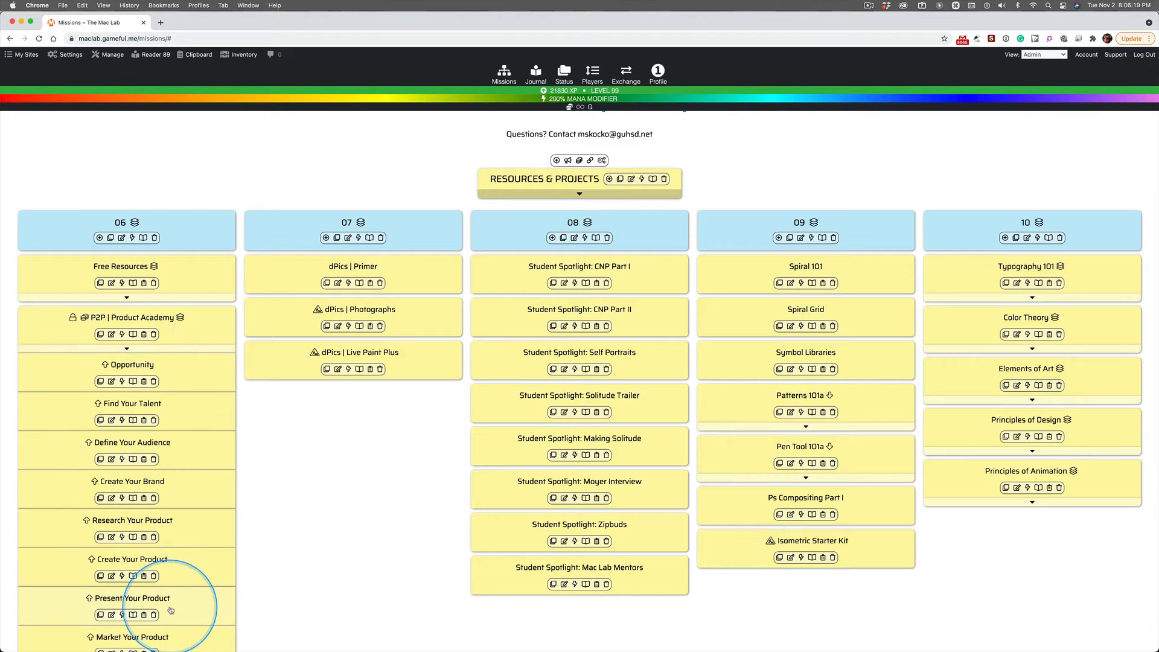
{"action": "left_click", "coordinate": [125, 297]}
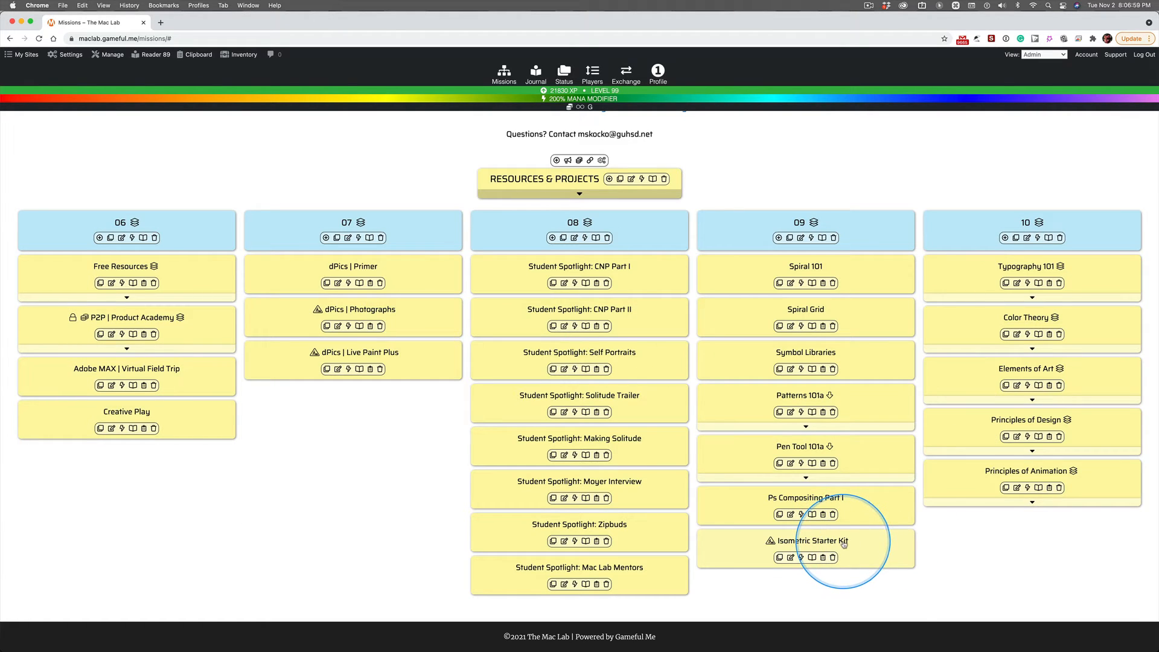
{"action": "mouse_move", "coordinate": [849, 543]}
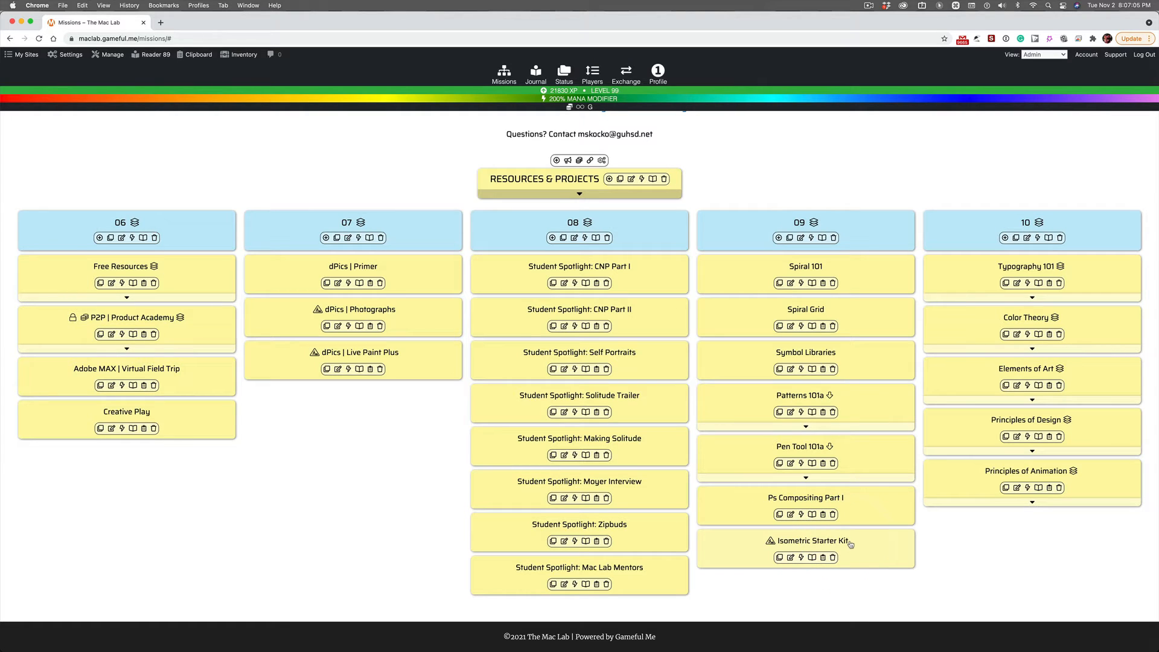
{"action": "key", "text": "Cmd+Tab"}
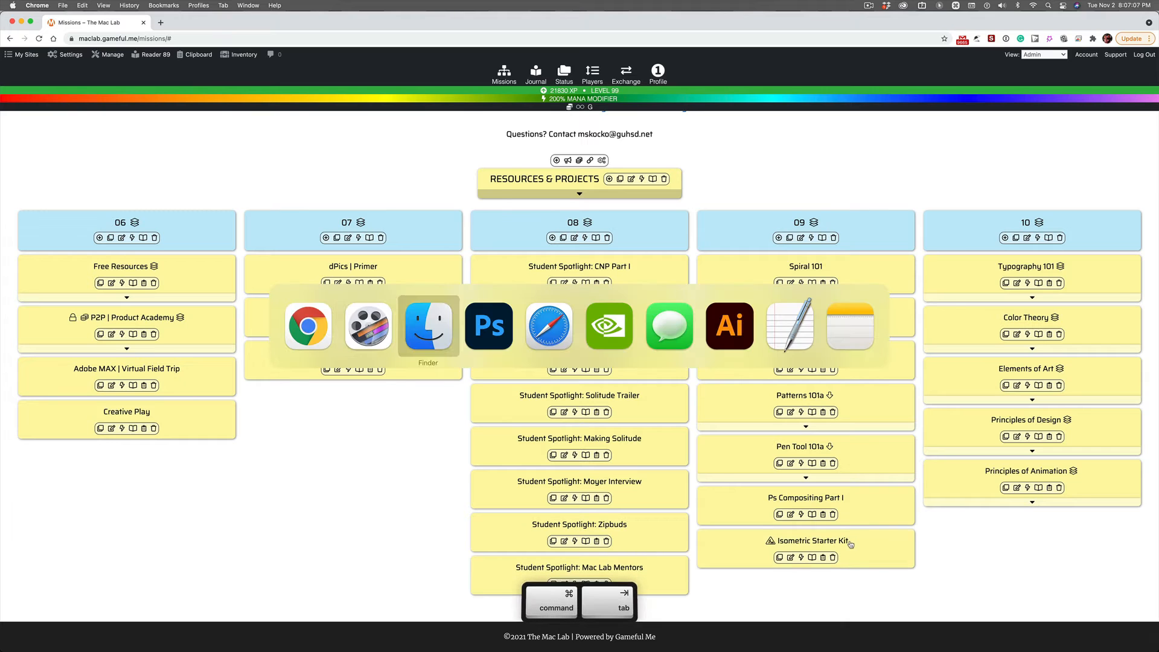
{"action": "key", "text": "cmd+tab"}
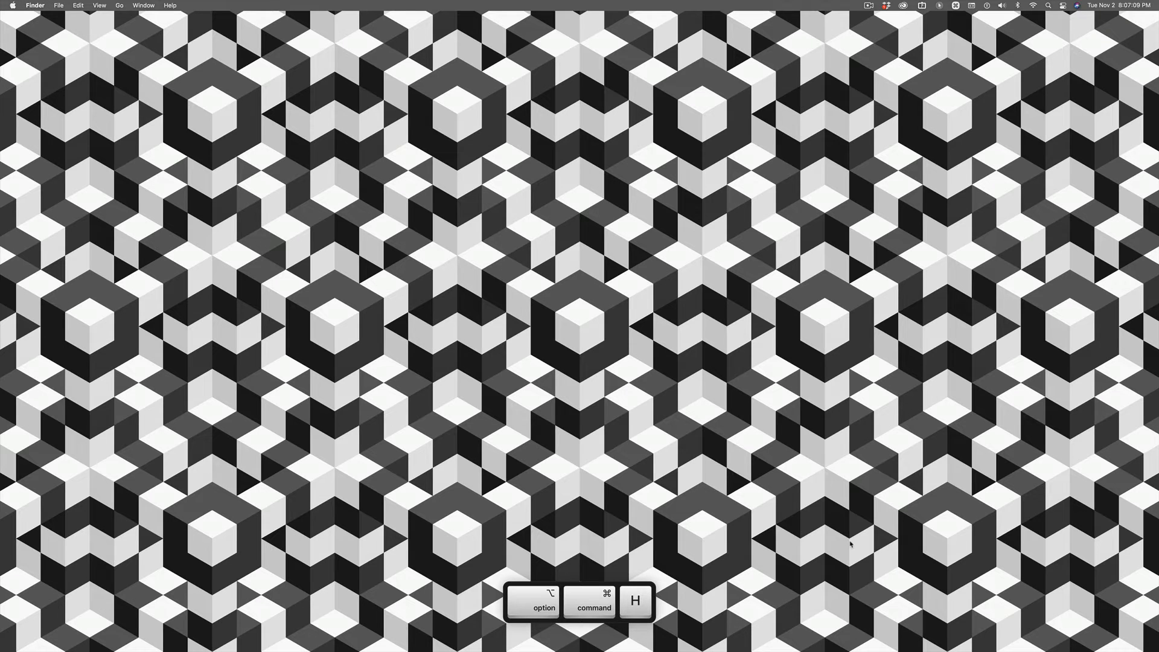
{"action": "key", "text": "cmd+tab"}
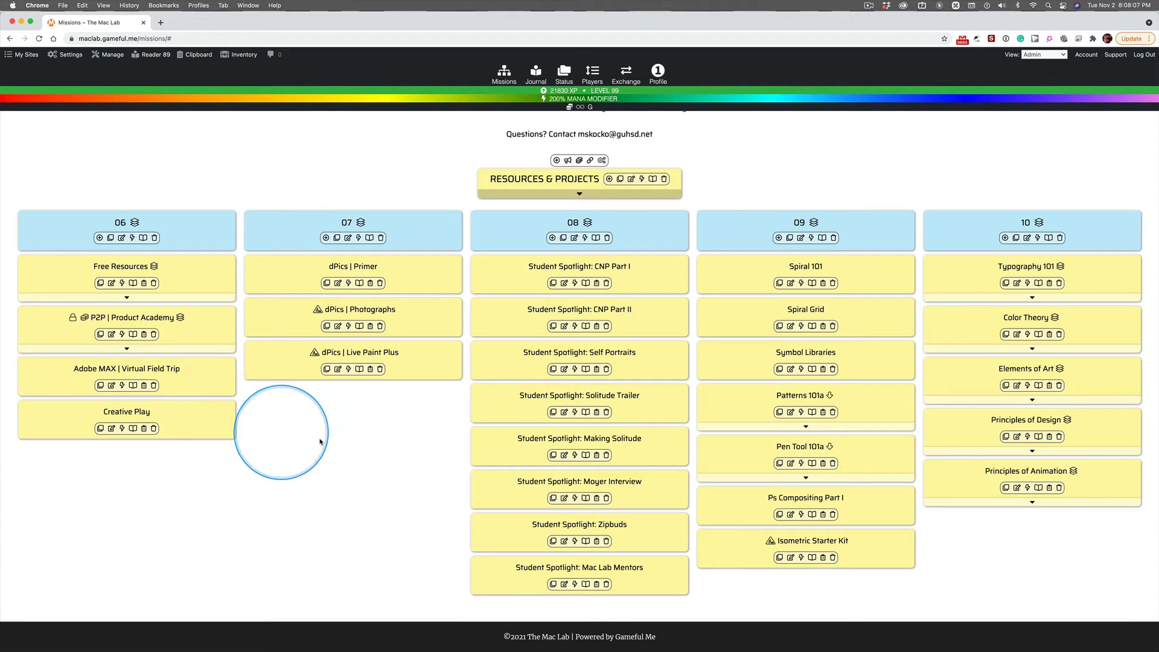
{"action": "mouse_move", "coordinate": [201, 396]}
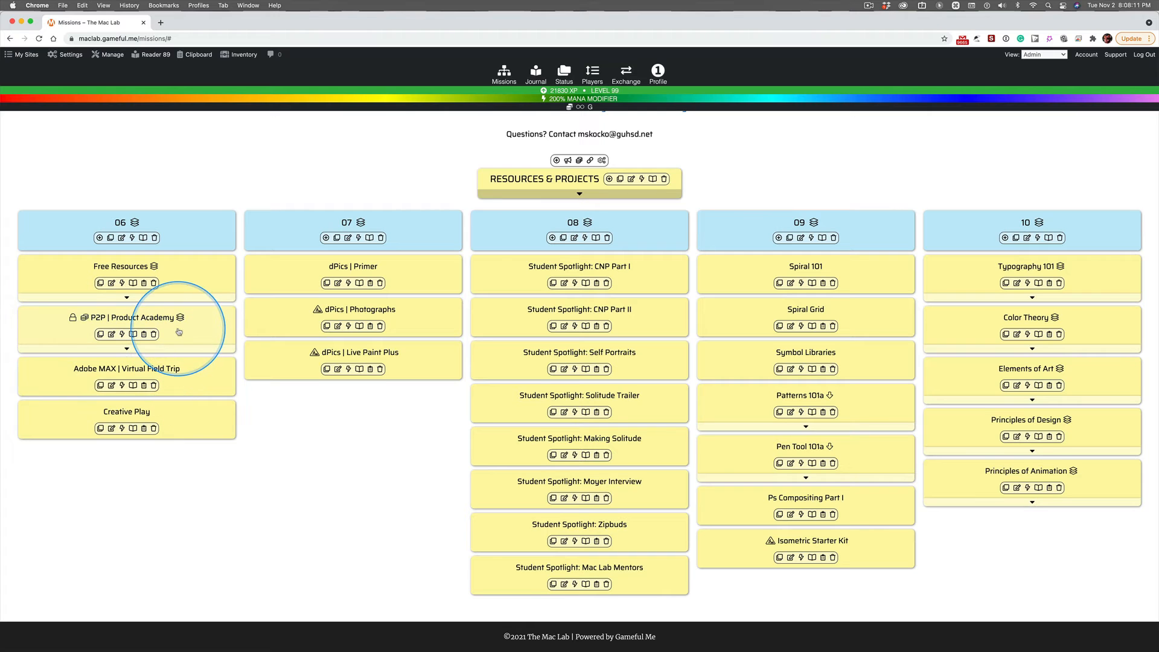
{"action": "left_click", "coordinate": [126, 349]}
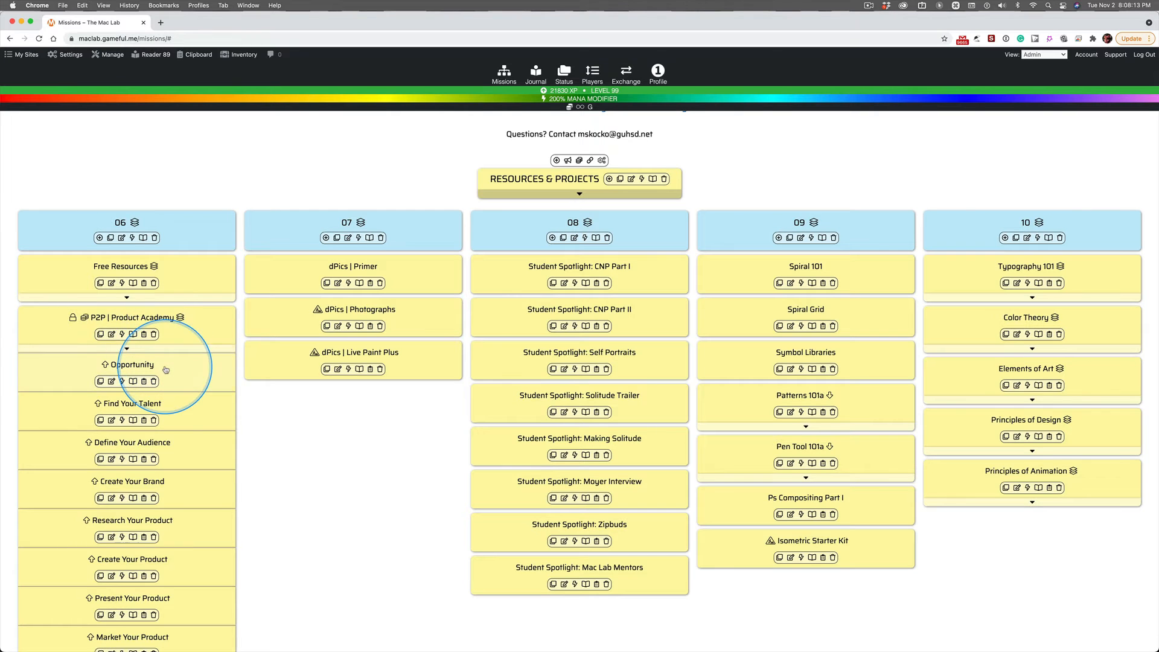
{"action": "scroll", "scroll_direction": "down", "scroll_amount": 3}
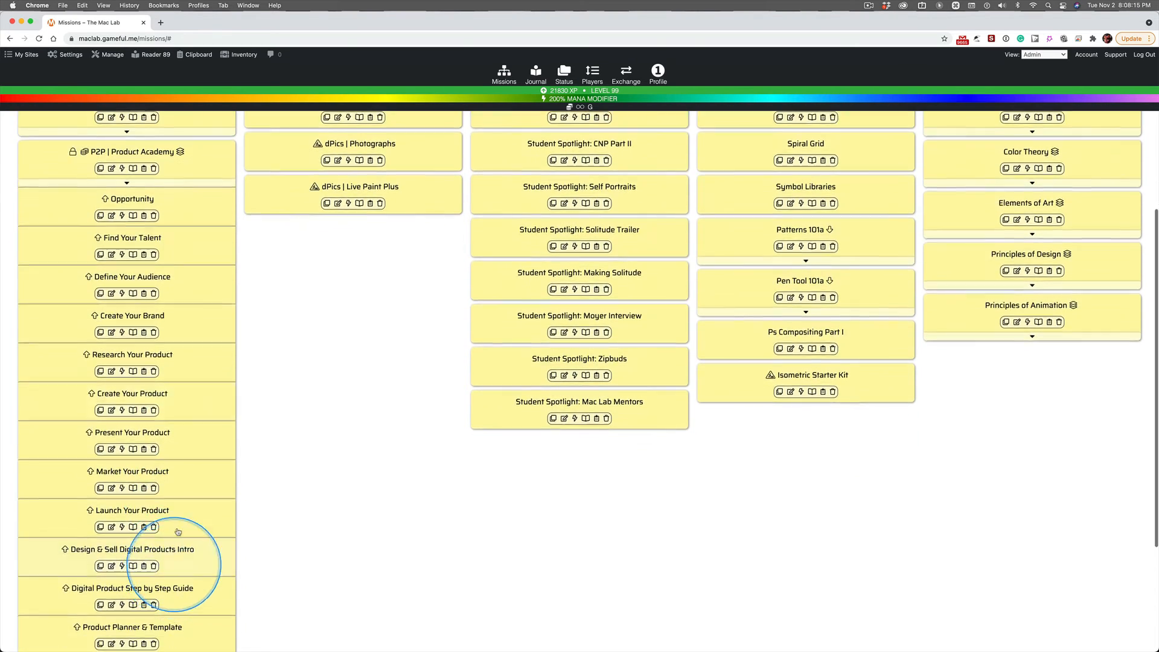
{"action": "scroll", "scroll_direction": "down", "scroll_amount": 3}
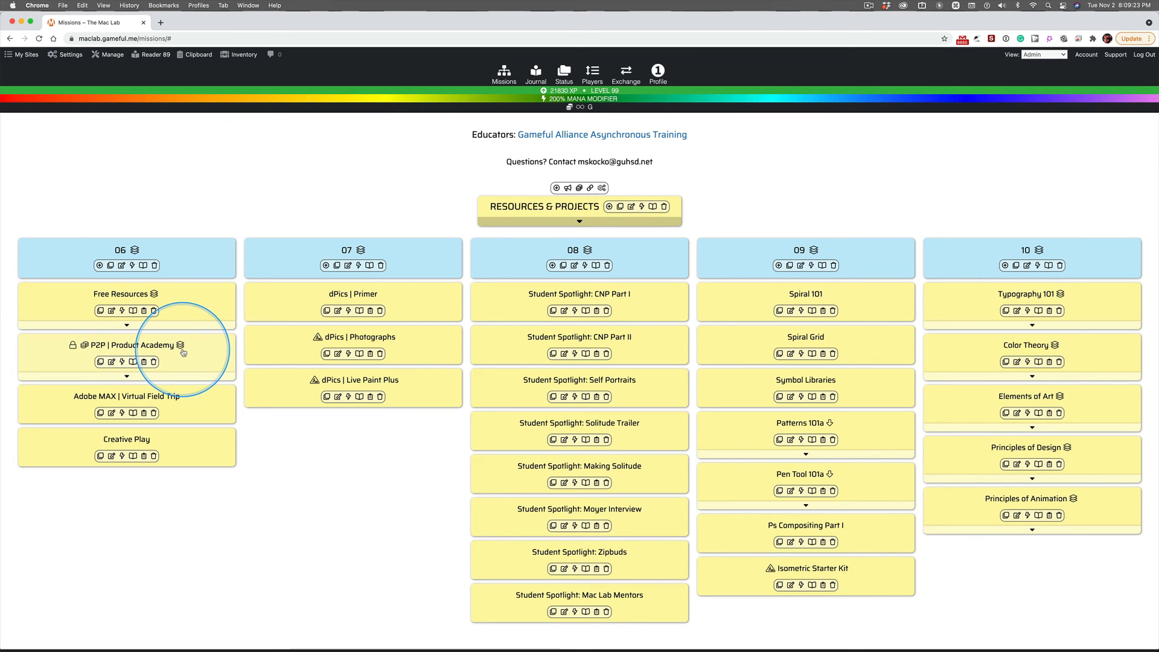
{"action": "mouse_move", "coordinate": [181, 349]}
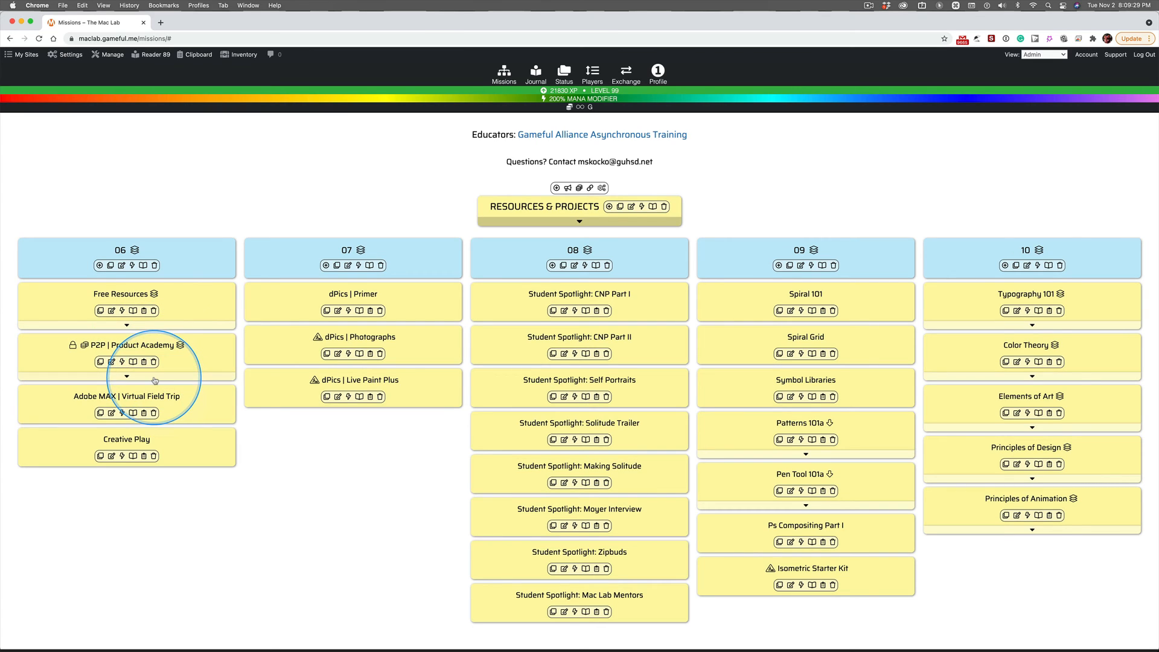
{"action": "left_click", "coordinate": [125, 377]}
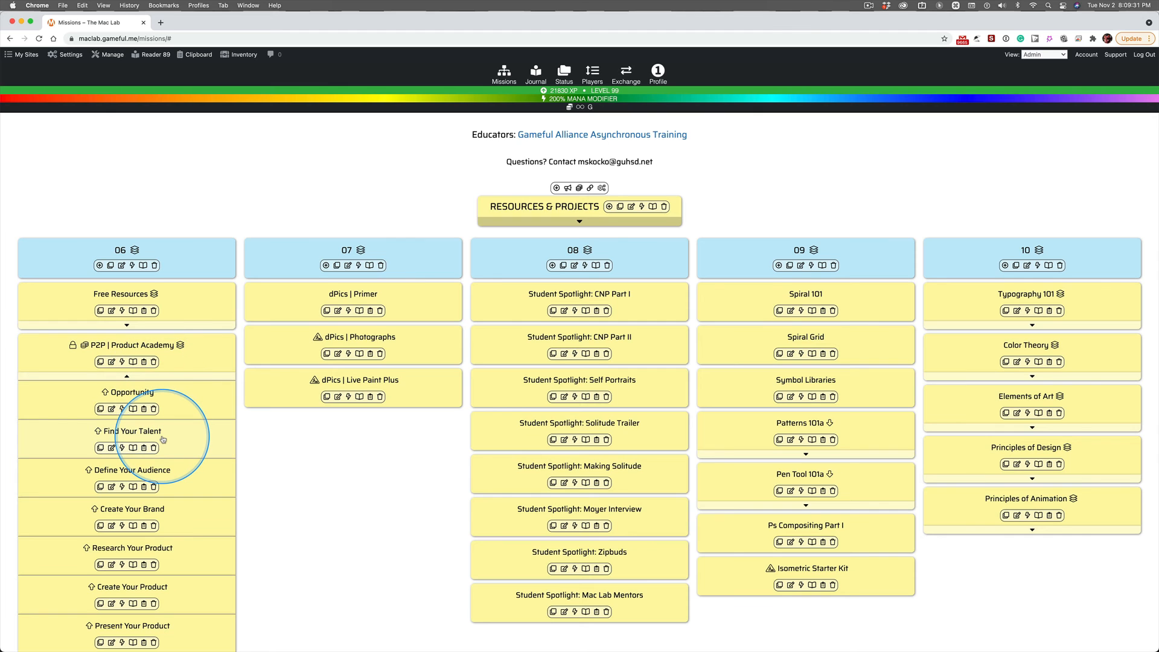
{"action": "scroll", "scroll_direction": "down", "scroll_amount": 3}
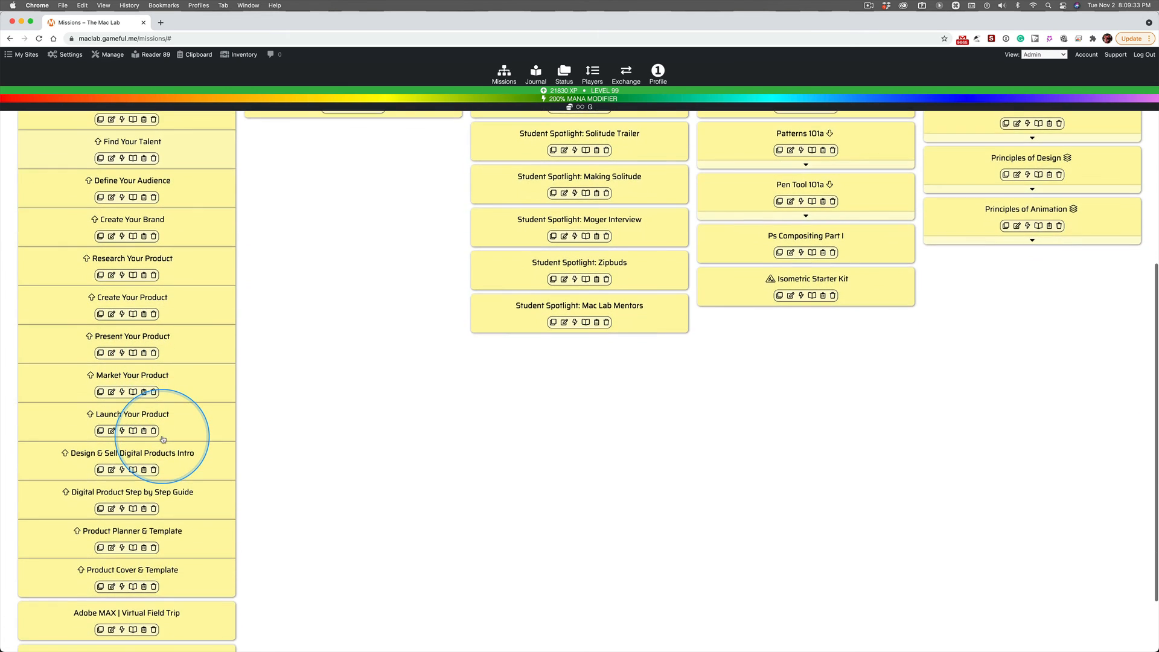
{"action": "scroll", "scroll_direction": "down", "scroll_amount": 3}
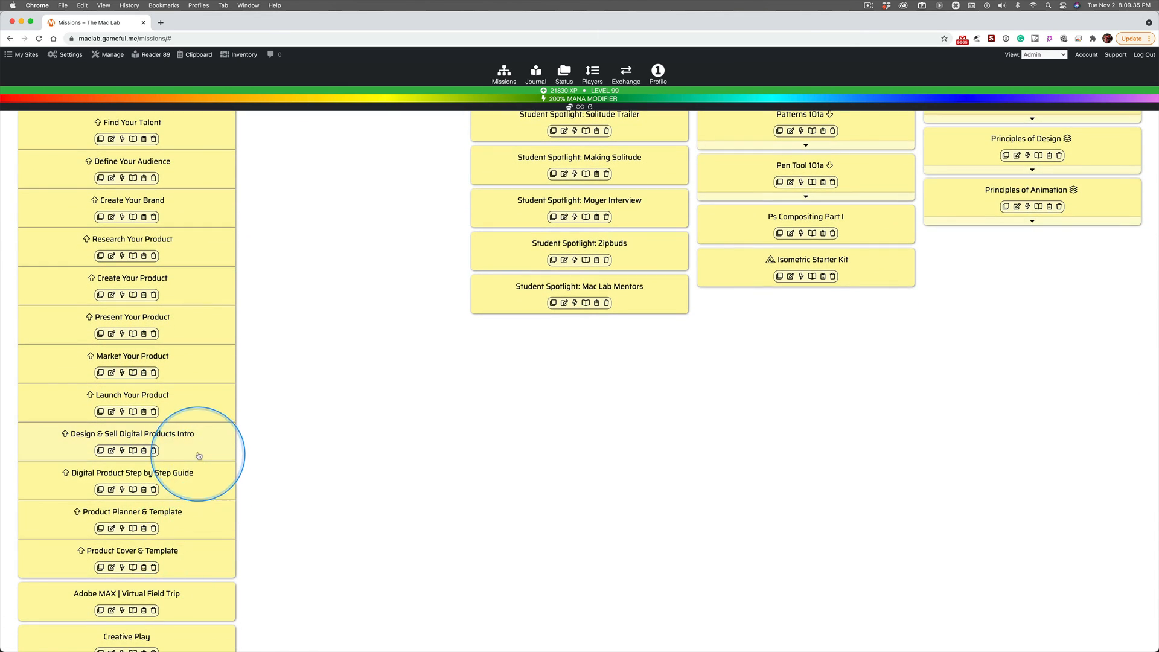
{"action": "mouse_move", "coordinate": [188, 564]}
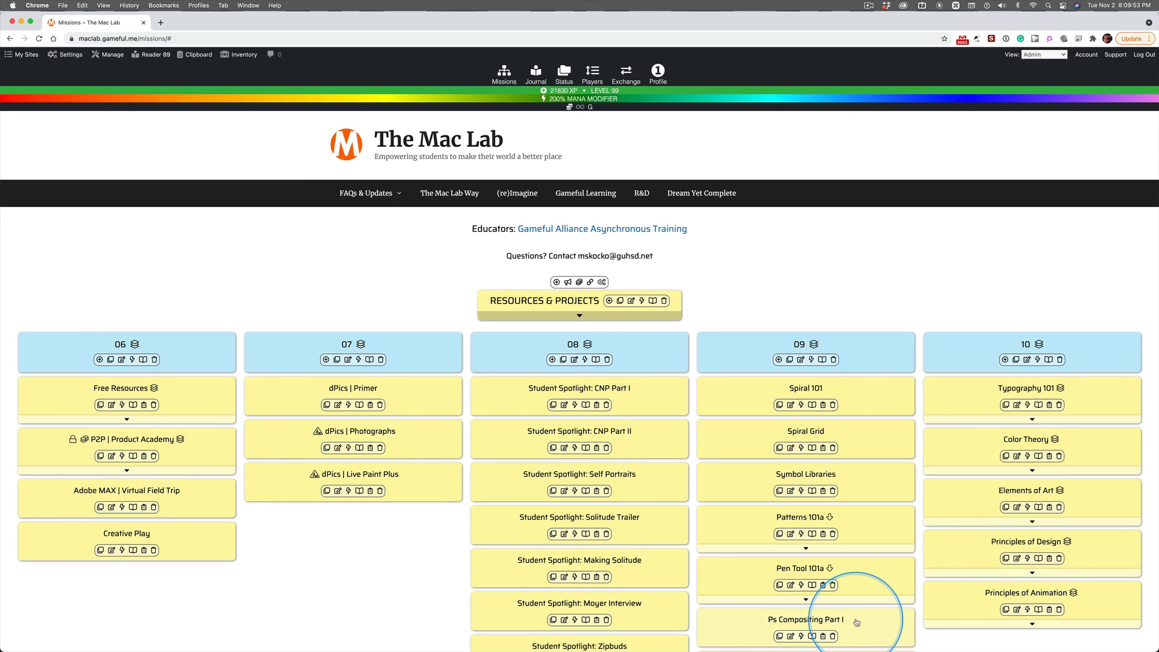
{"action": "scroll", "scroll_direction": "down", "scroll_amount": 3}
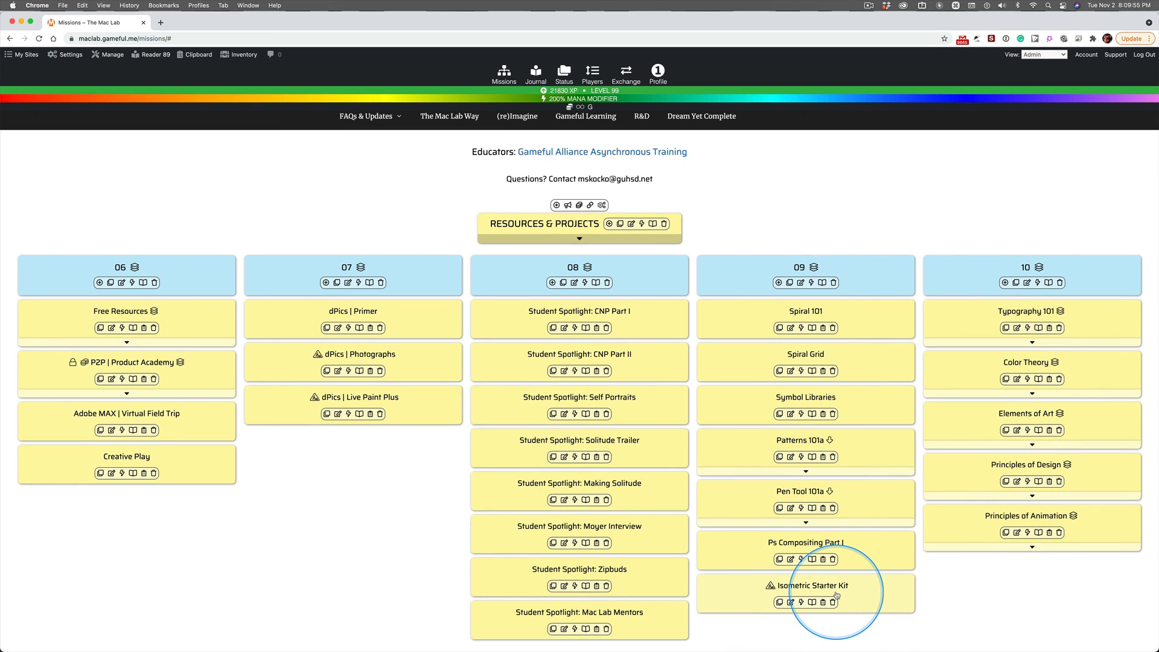